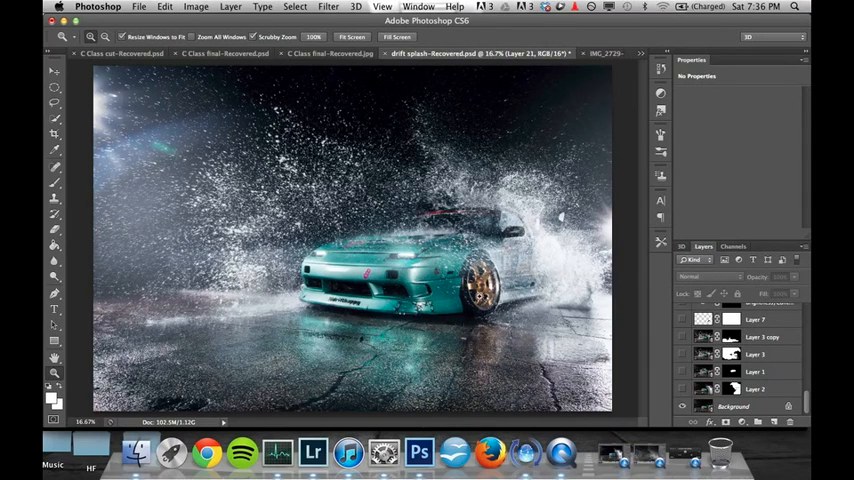
mouse_move(448, 122)
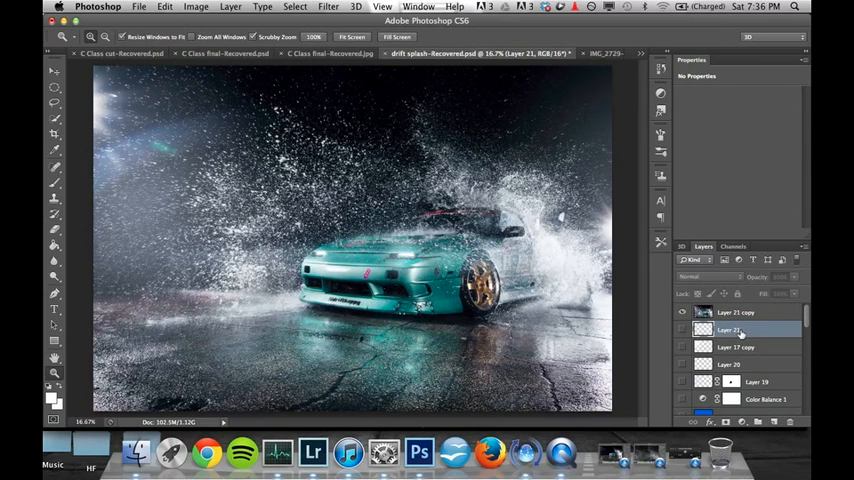
Step: Hide the water-splash layers so only the teal car on wet pavement shows
double_click(730, 330)
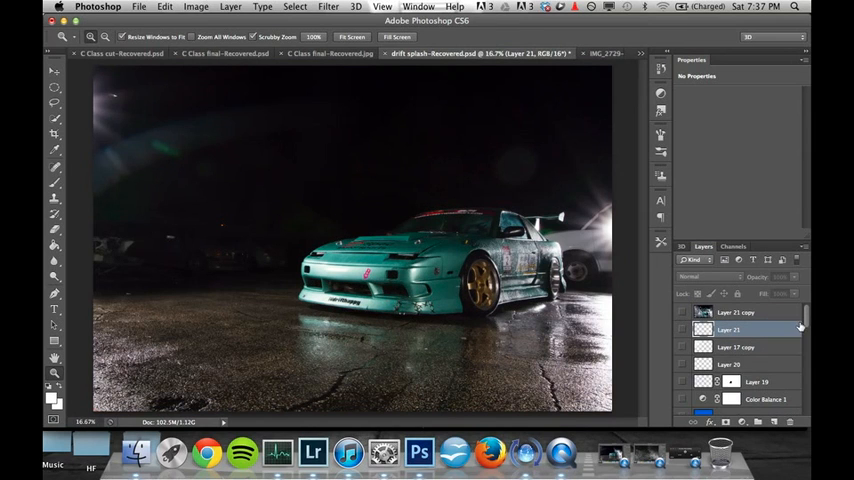
Step: Make the rear splash layer visible so spray rises behind the car
scroll(down, 3)
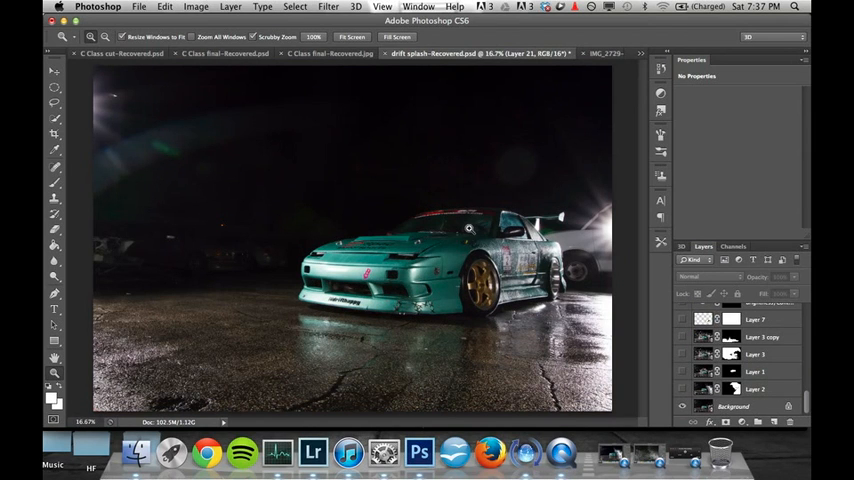
mouse_move(118, 188)
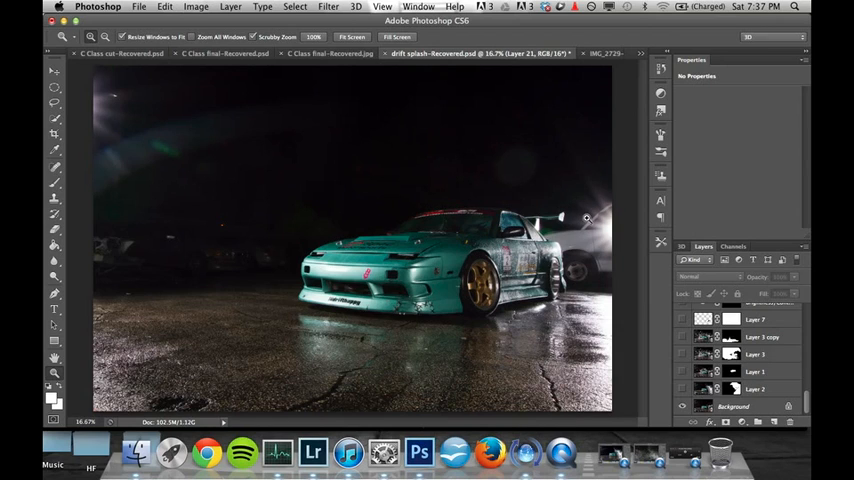
mouse_move(756, 372)
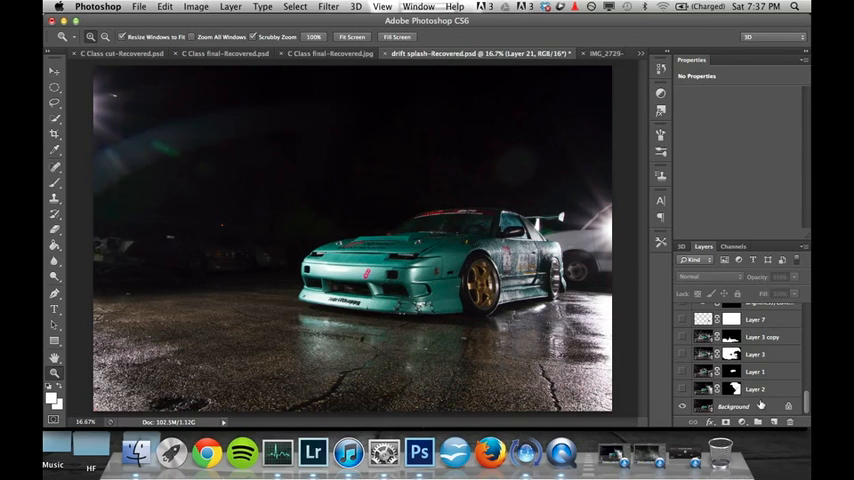
click(756, 388)
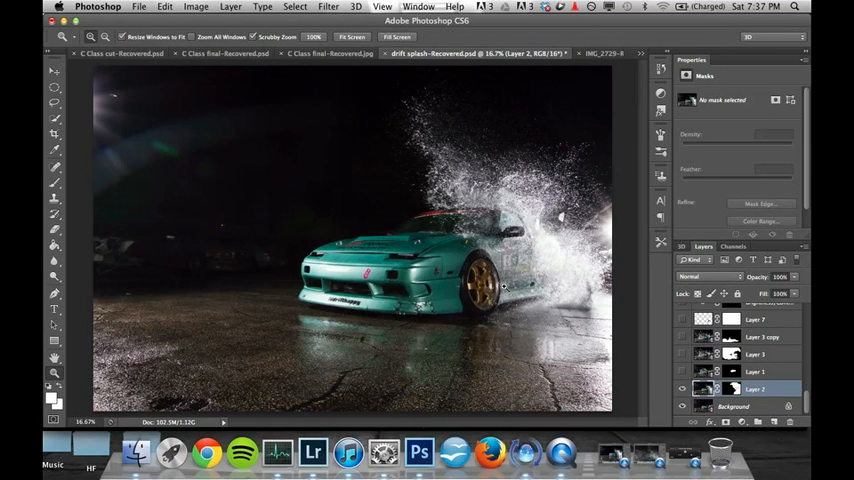
Step: Make the wide left-side splash layer visible to fan spray across the scene
click(756, 372)
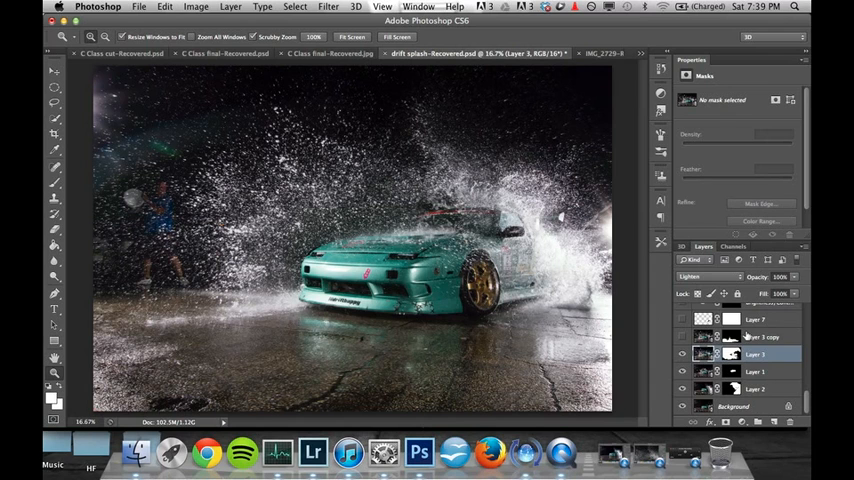
Step: Select a Brightness/Contrast adjustment layer to show its Properties settings
click(756, 336)
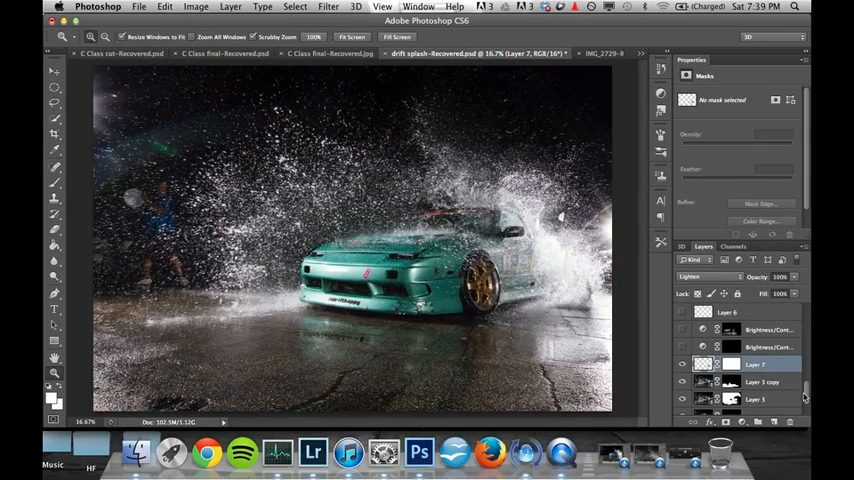
click(770, 348)
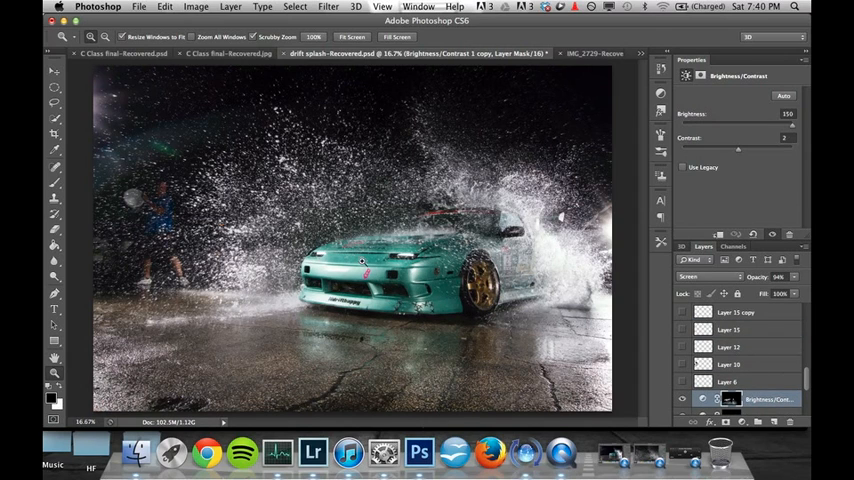
Step: Select the flare layer that adds the soft teal glow at upper left
click(728, 380)
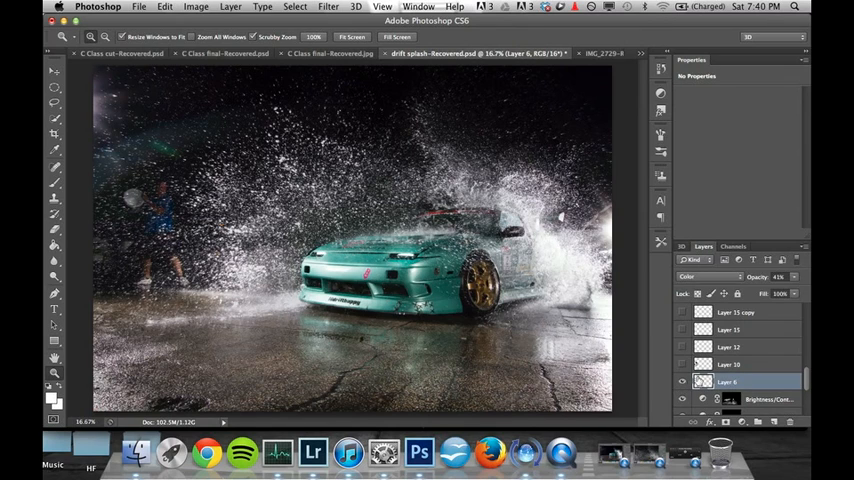
click(730, 364)
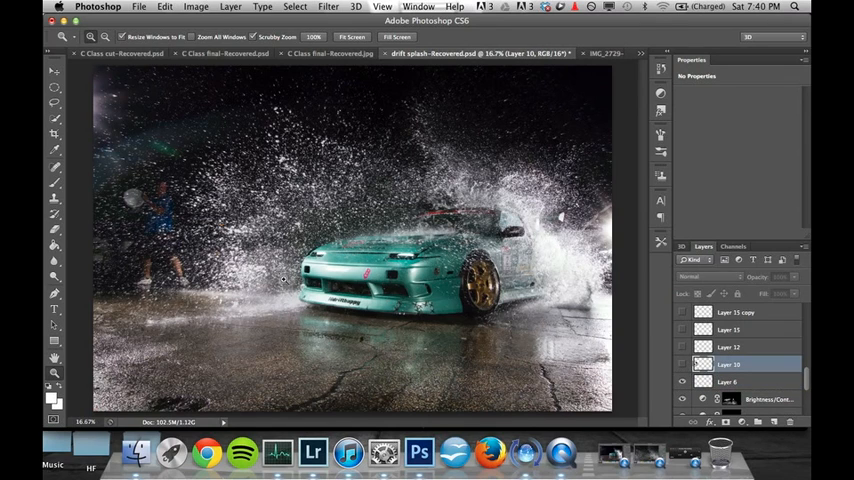
mouse_move(632, 238)
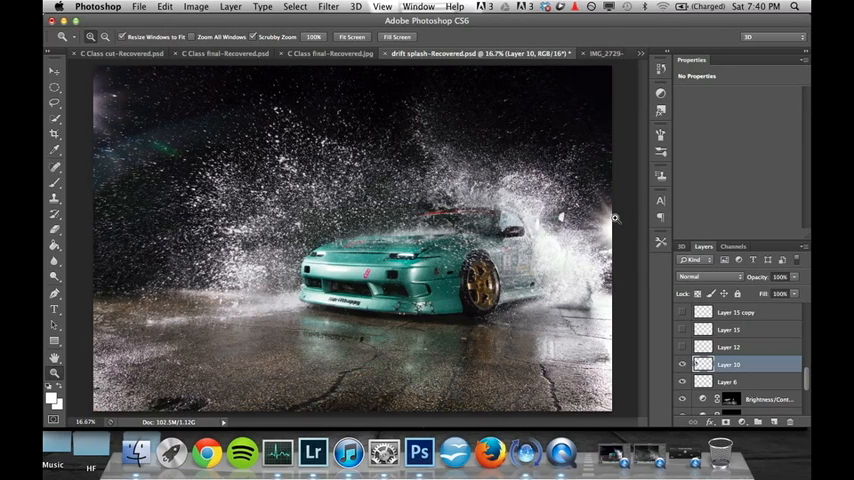
Step: Select the Layer 11 copy / Curves layer to show its tone curve
click(730, 348)
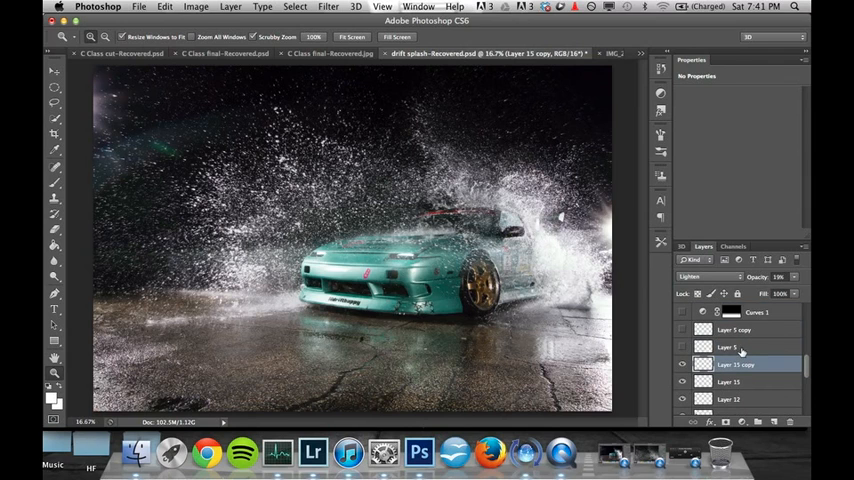
click(726, 348)
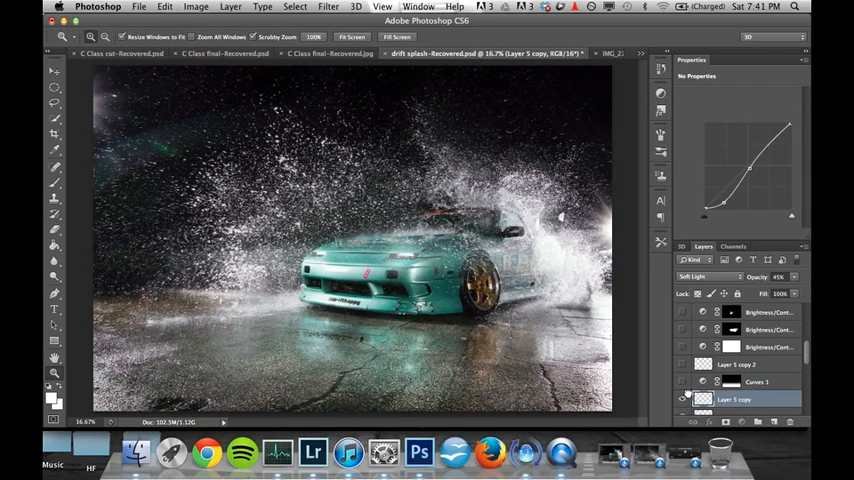
Step: Review the Curves and masked Brightness/Contrast layers that brighten the teal car
click(756, 380)
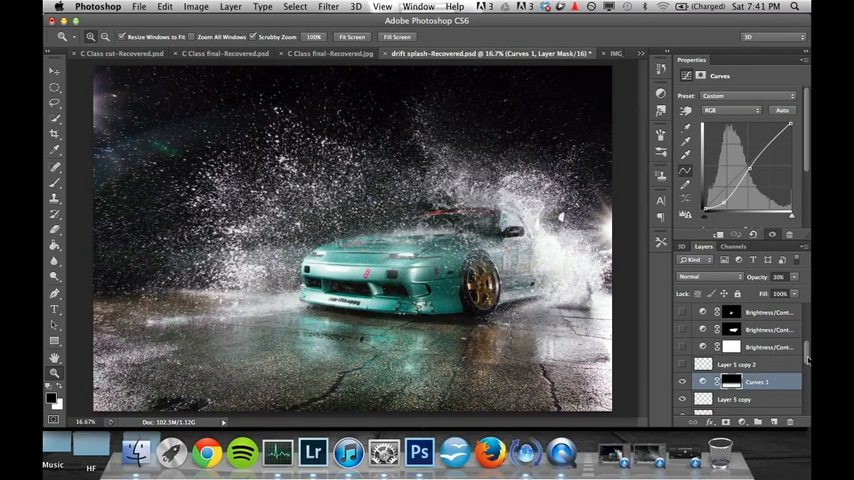
click(744, 364)
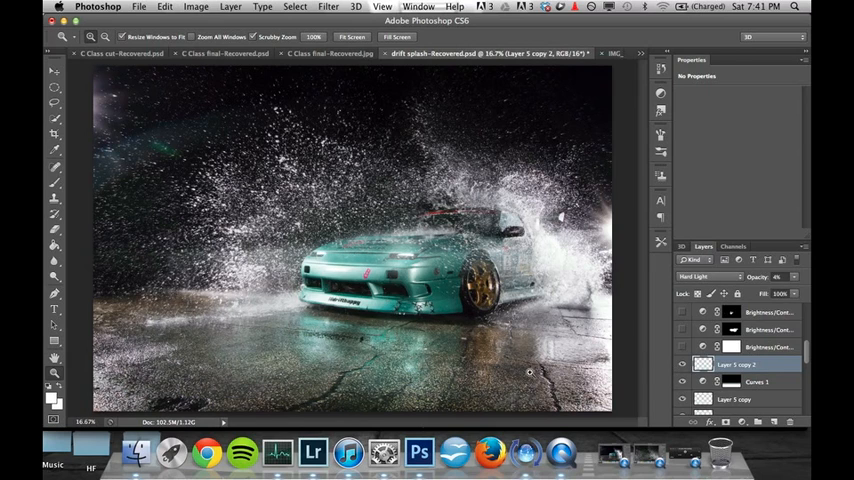
click(770, 348)
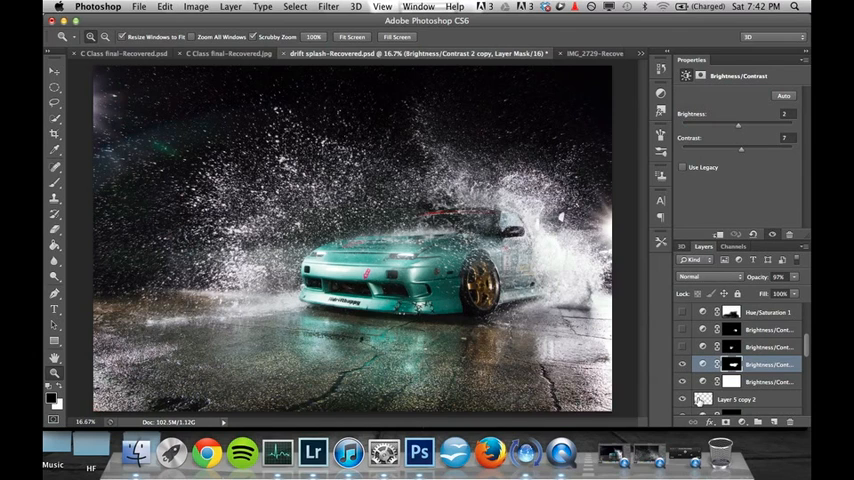
click(768, 348)
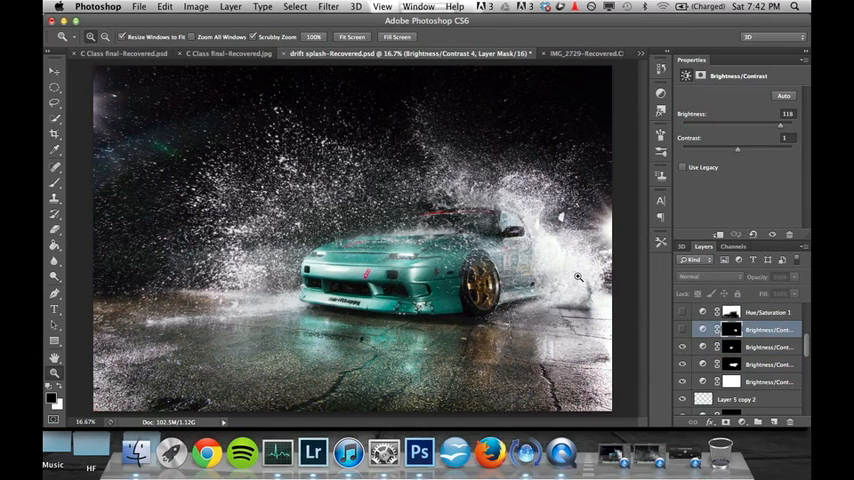
mouse_move(434, 252)
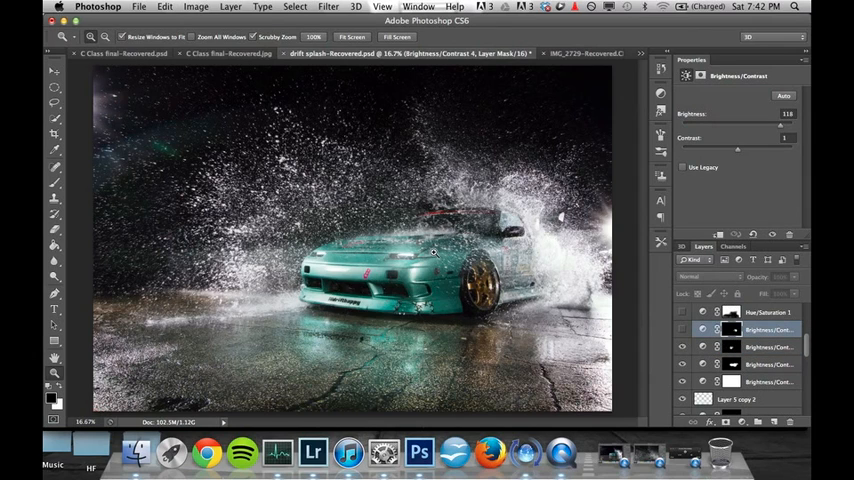
mouse_move(504, 290)
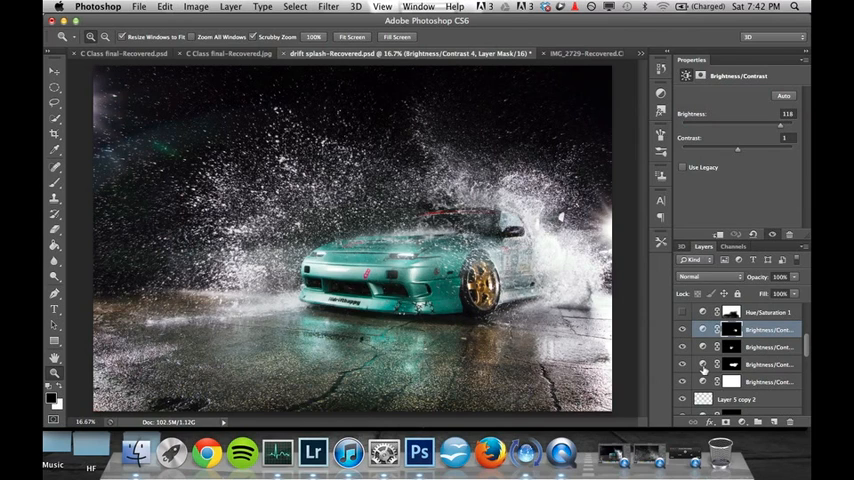
click(684, 330)
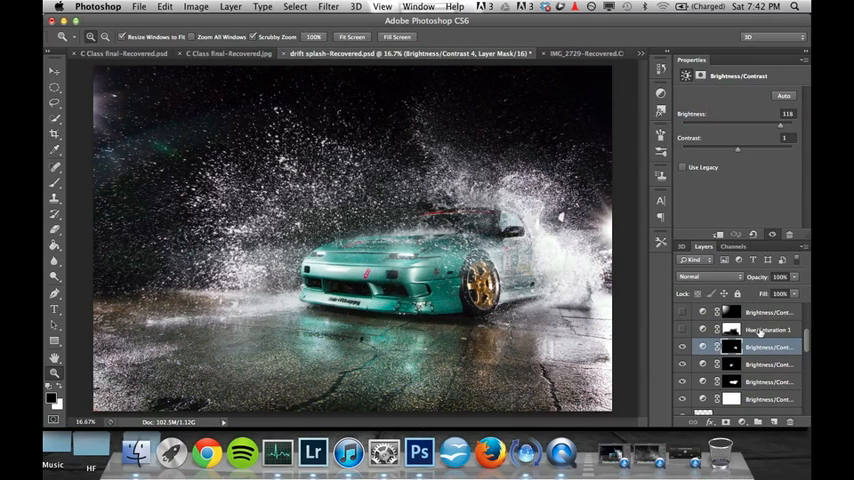
Step: Select the Hue/Saturation adjustment above the car's brightness layers
click(768, 330)
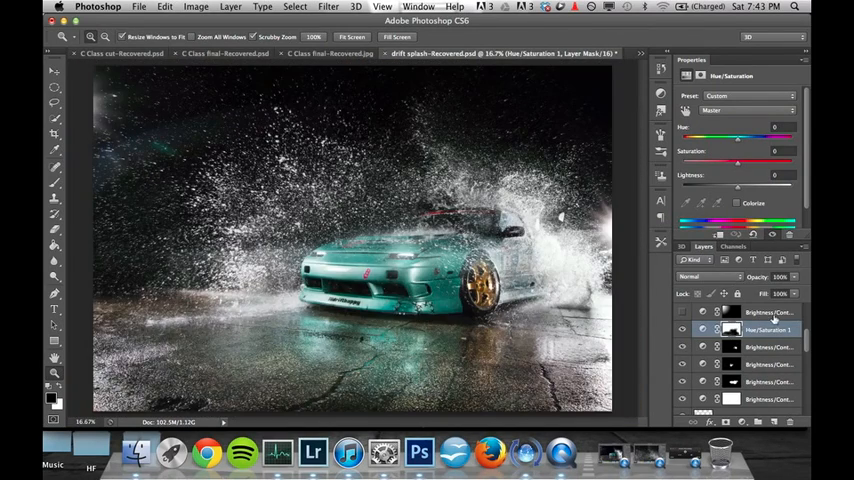
Step: Select the layer above the Hue/Saturation adjustment where the Color Balance and flare layers sit
click(770, 312)
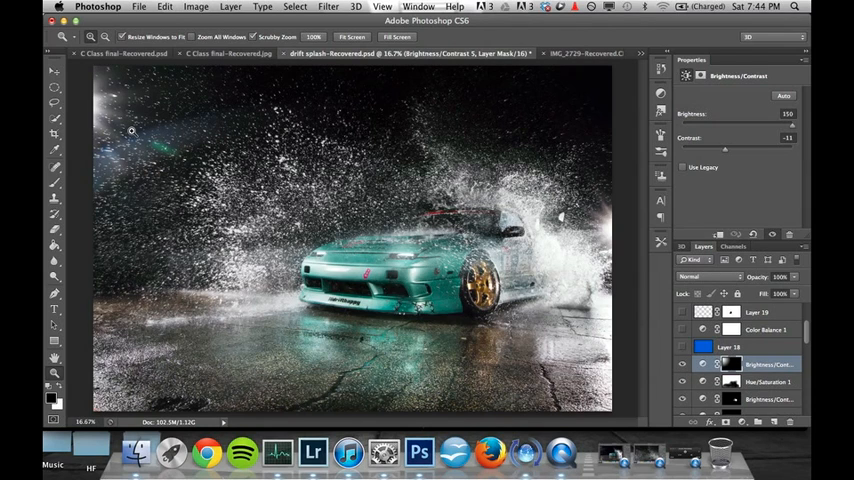
mouse_move(808, 342)
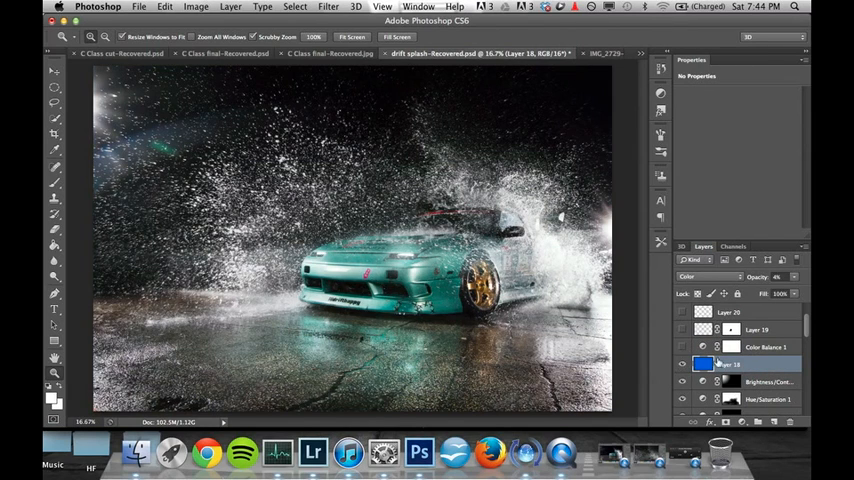
Step: Select the Color Balance adjustment to show its blue-leaning midtone settings
click(764, 348)
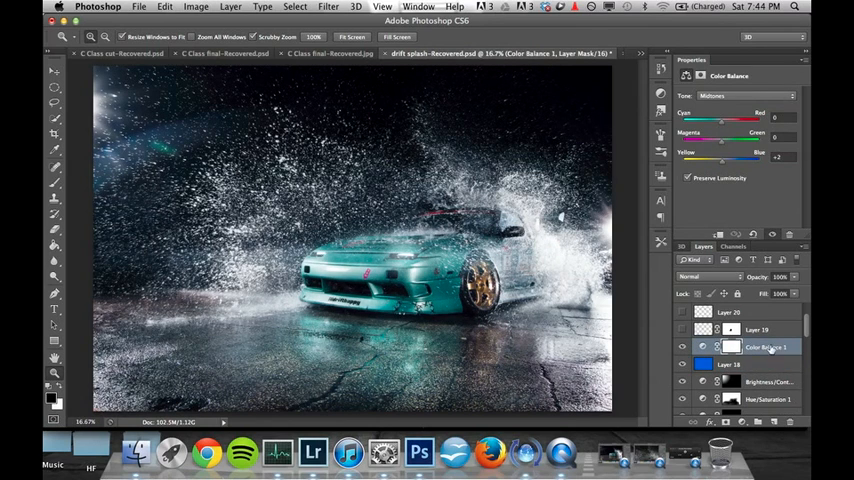
mouse_move(806, 332)
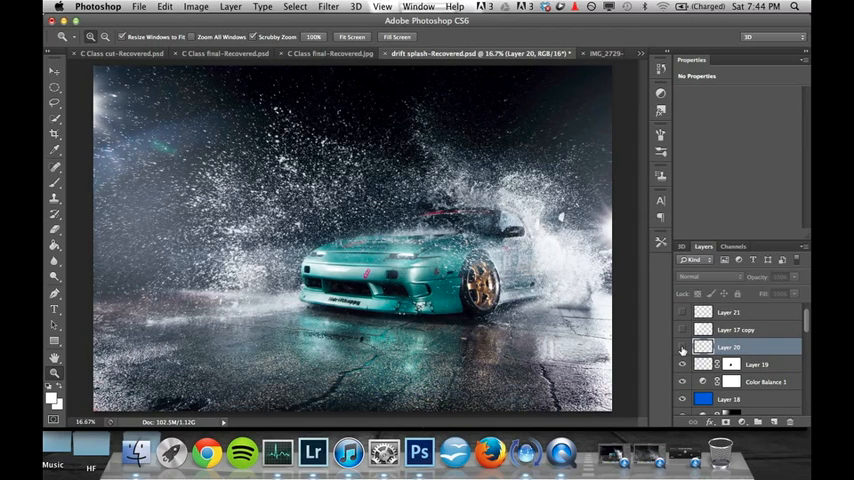
Step: Duplicate the flare layers so the light along the car's sides becomes brighter
click(728, 348)
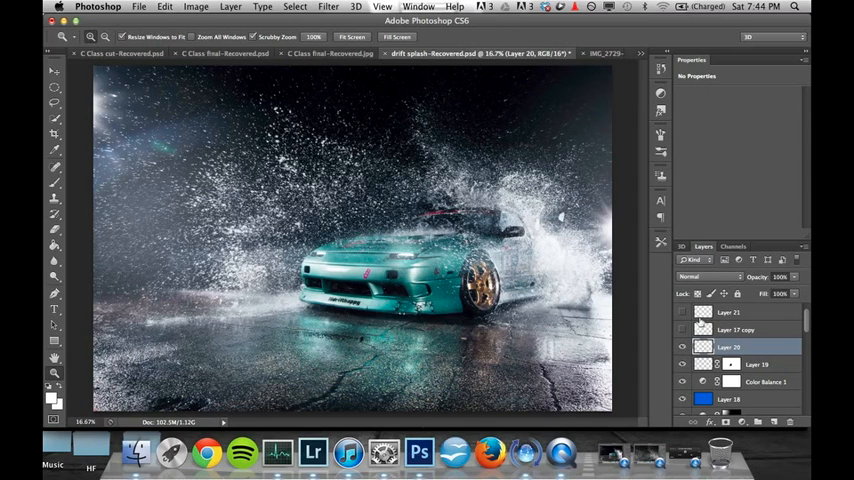
click(736, 330)
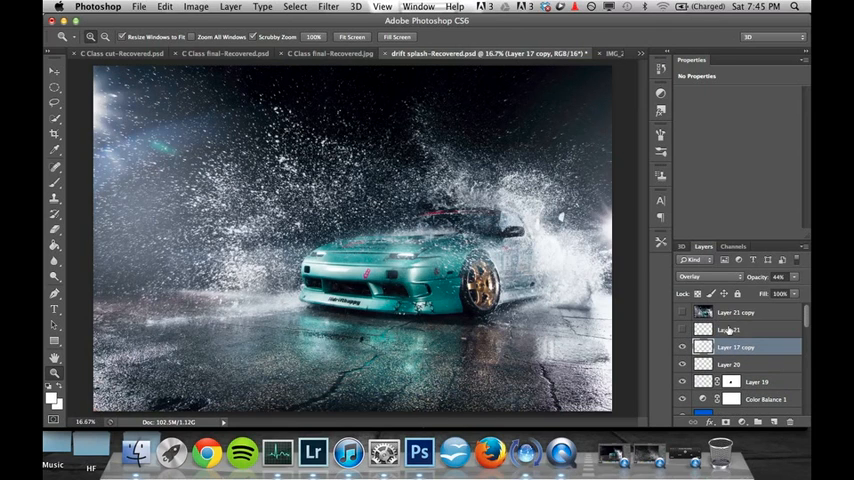
click(736, 330)
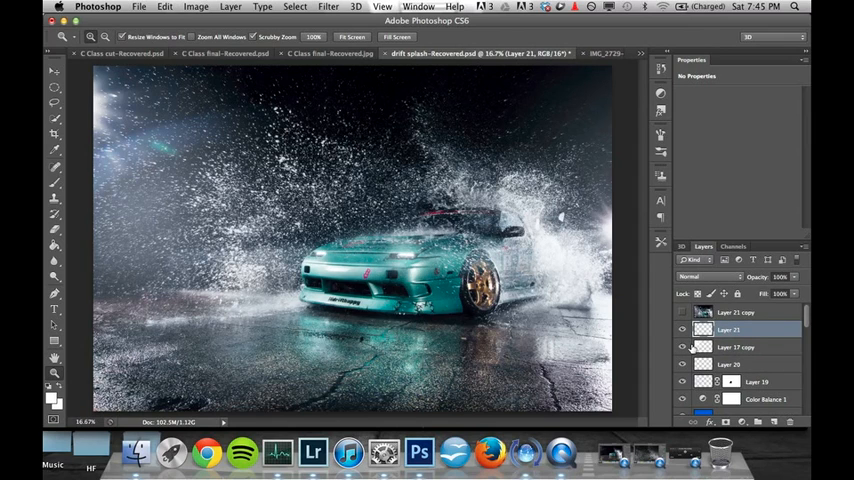
mouse_move(558, 204)
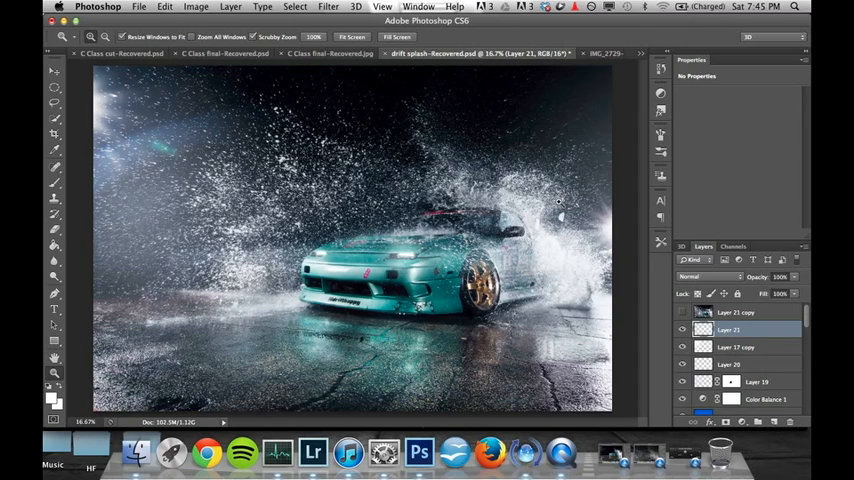
mouse_move(584, 186)
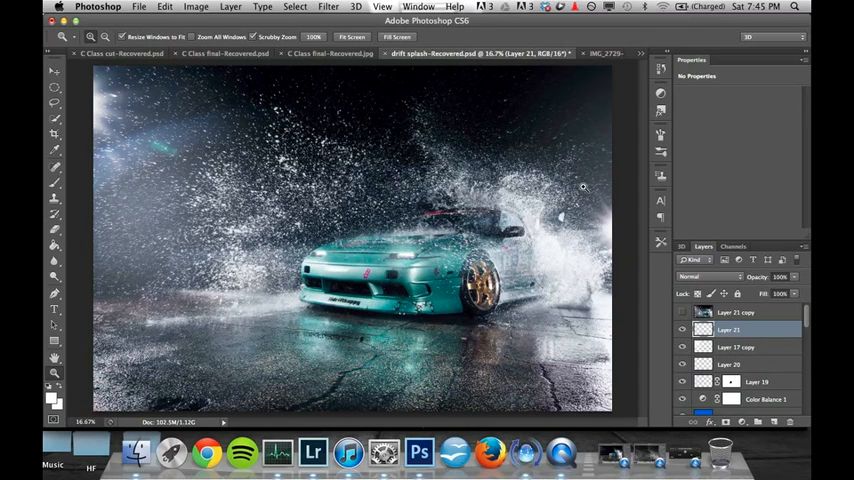
mouse_move(580, 192)
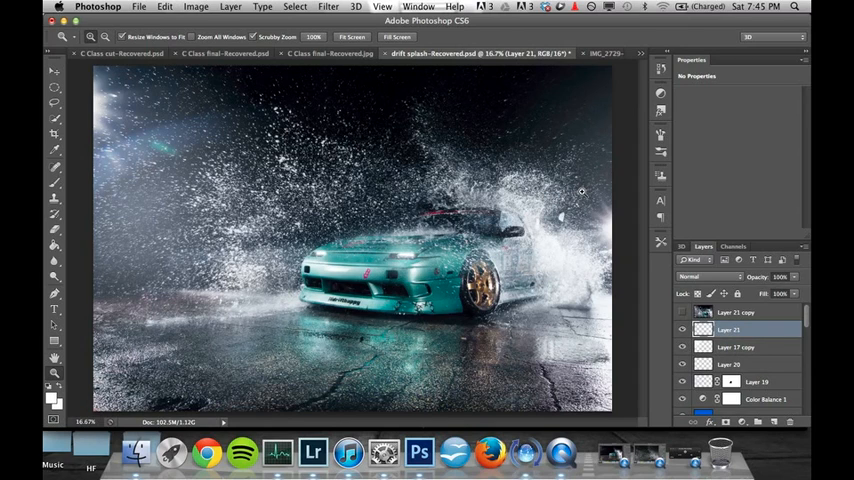
mouse_move(578, 188)
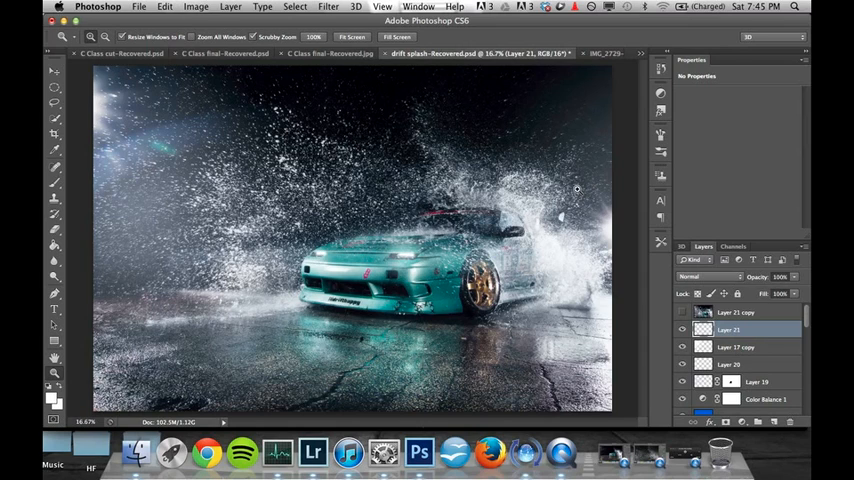
mouse_move(568, 188)
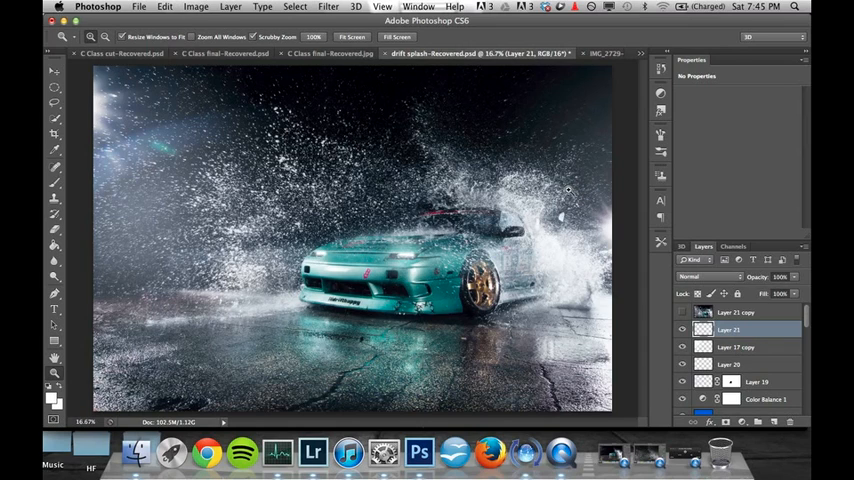